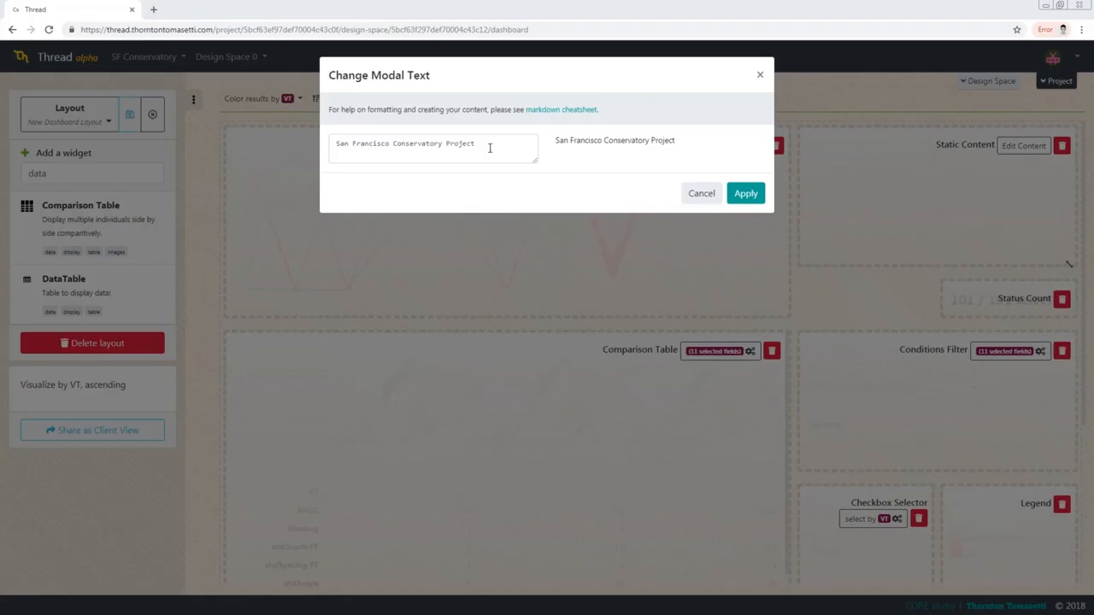
# - Add a markdown image link to the sfcm.edu photo gallery under the heading
pyautogui.write('1')
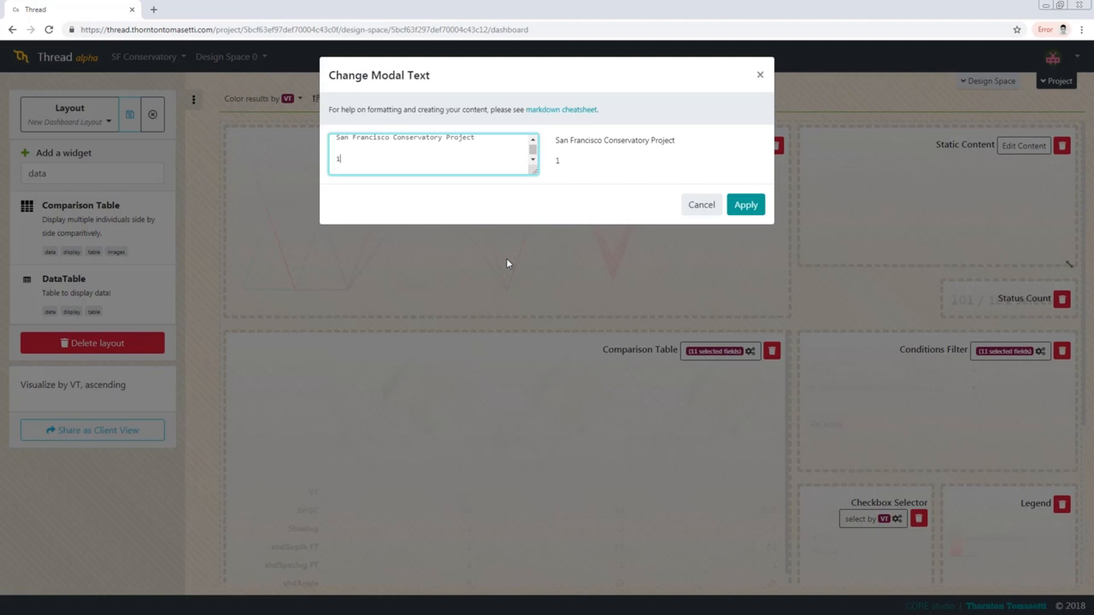
pyautogui.write('![alt text](https://sfcm.edu/sites/default/files/photo_gallery/AHAH%20callback/Photo%20Viewer%20-%20Facilities%20-%20SFCM%20Facade%20c.jpg)')
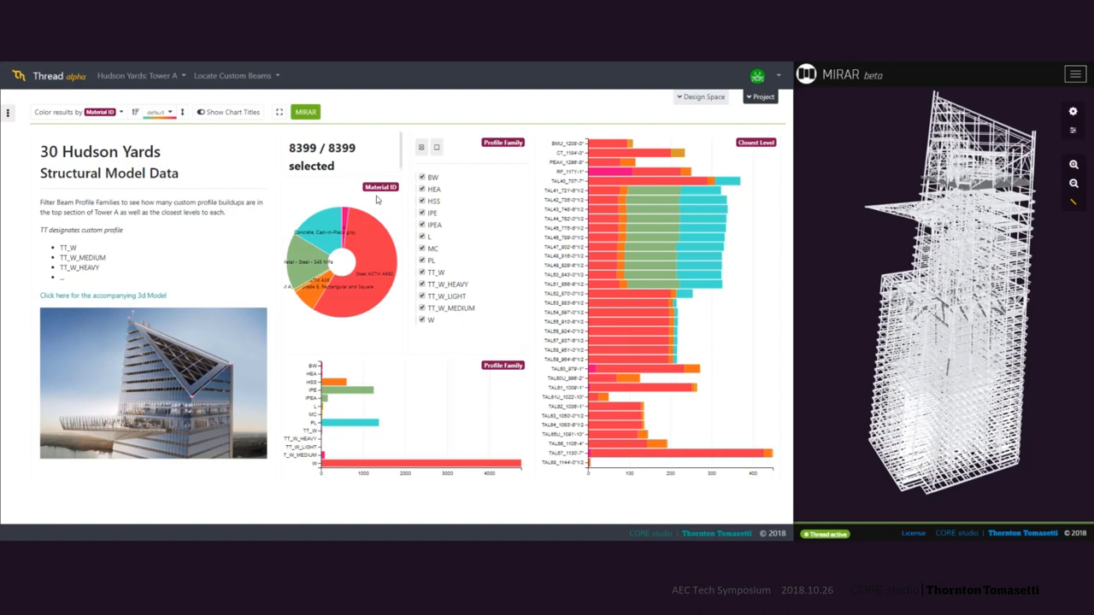
pyautogui.moveTo(626, 431)
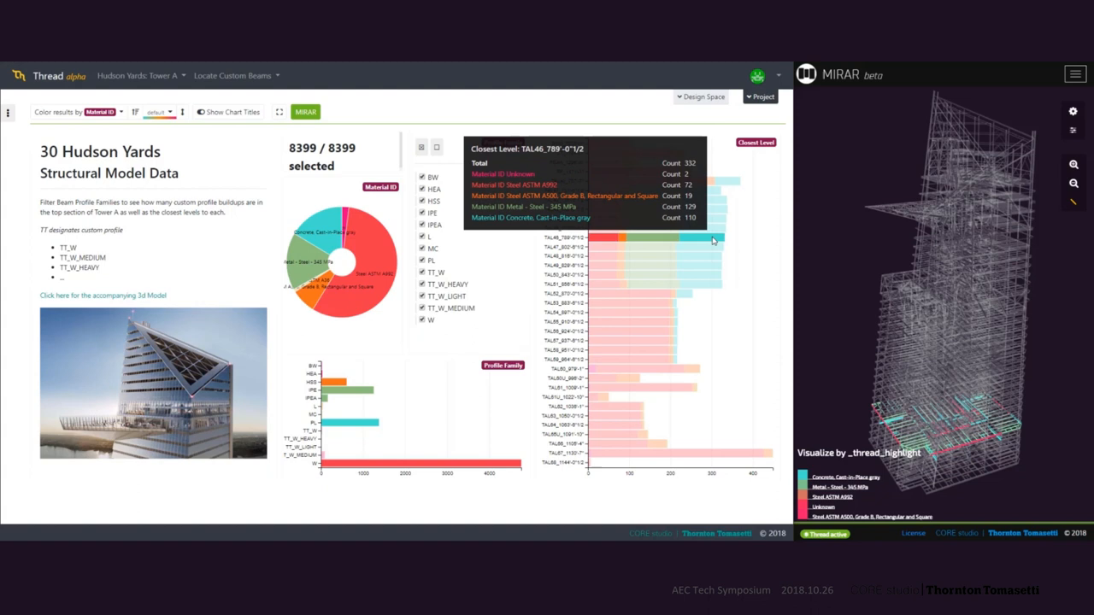
# - Highlight one closest level's elements in Mirar, coloured by material
pyautogui.click(103, 113)
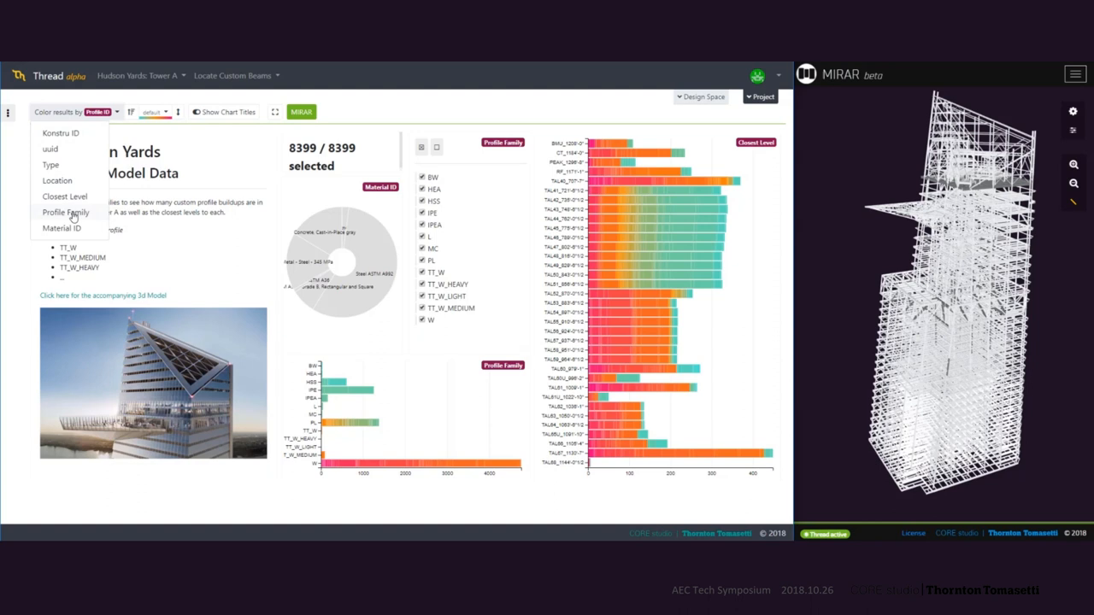
# - Colour the dashboard results by Profile Family instead of Material
pyautogui.click(65, 212)
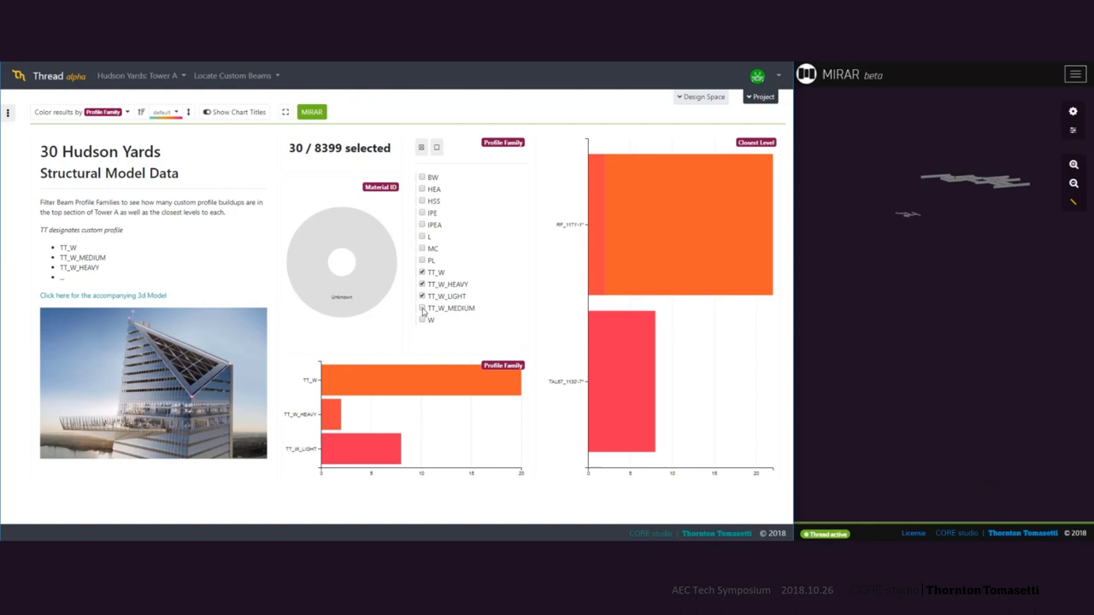
# - Add TT_W_MEDIUM to the Profile Family filter, reaching 117 of 8399 elements
pyautogui.click(420, 307)
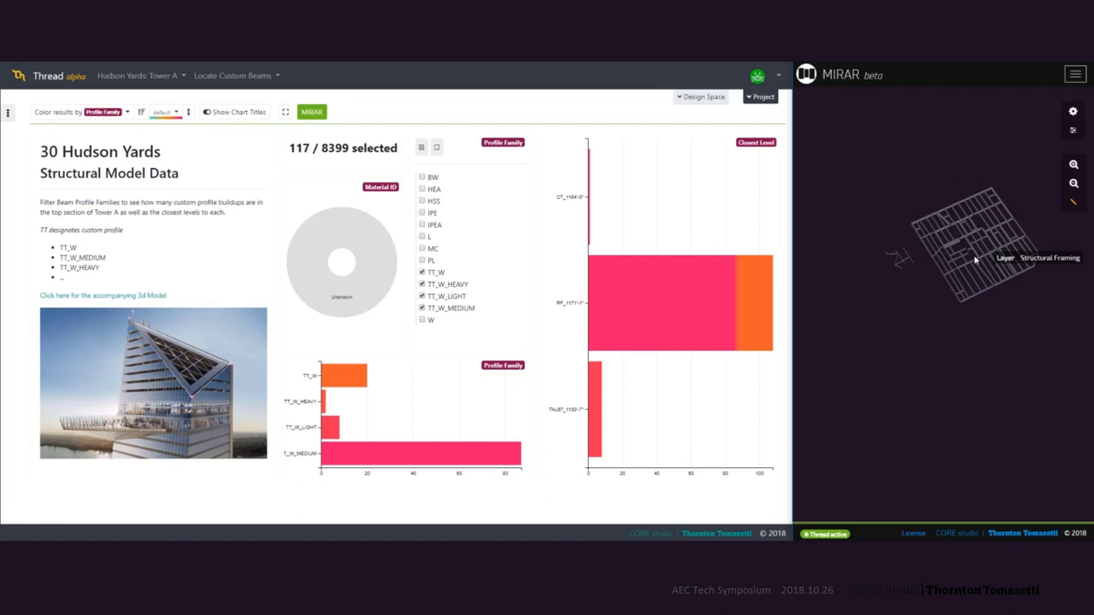
pyautogui.moveTo(326, 406)
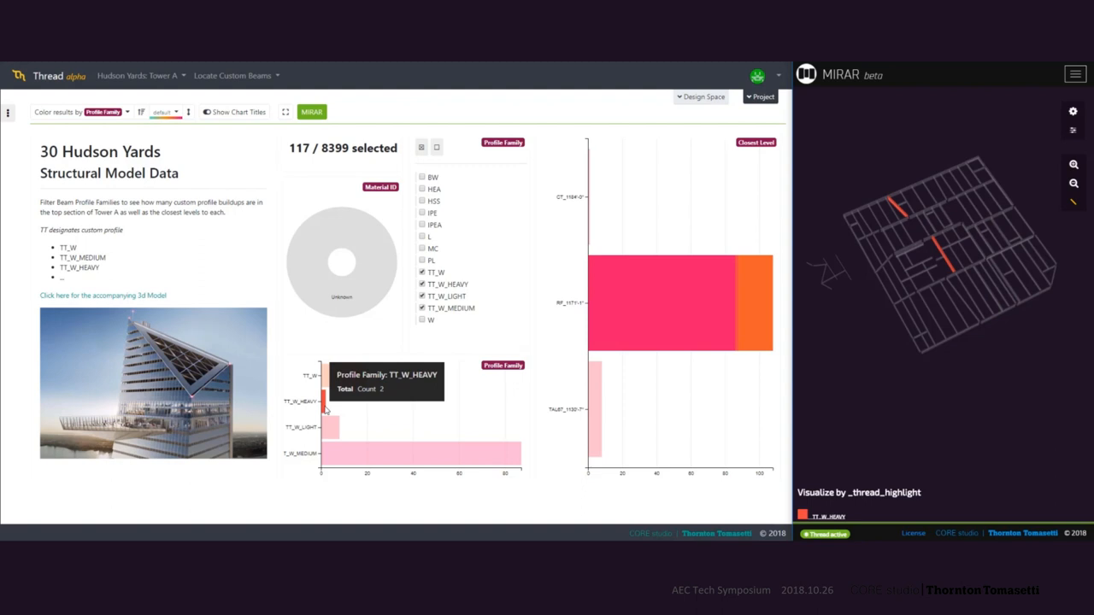